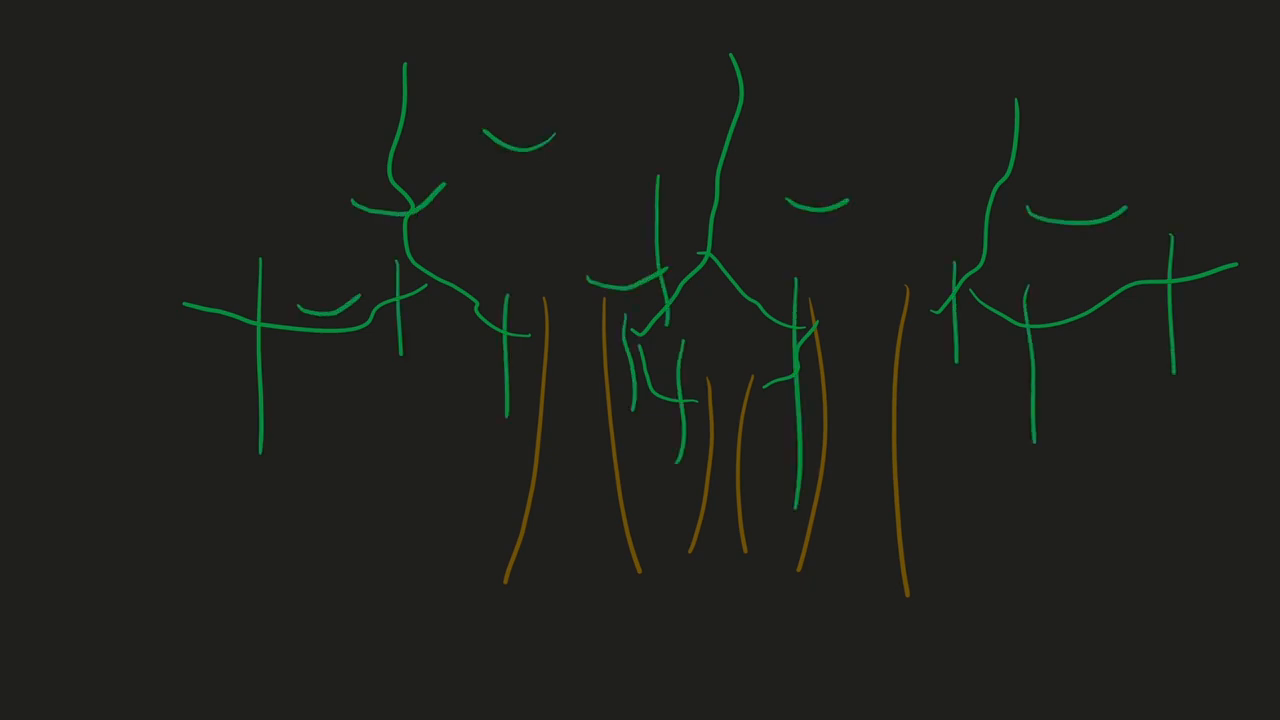
# - Scribble yellow flames over the green trees to set the forest sketch on fire
pyautogui.moveTo(150, 250); pyautogui.dragTo(260, 450)
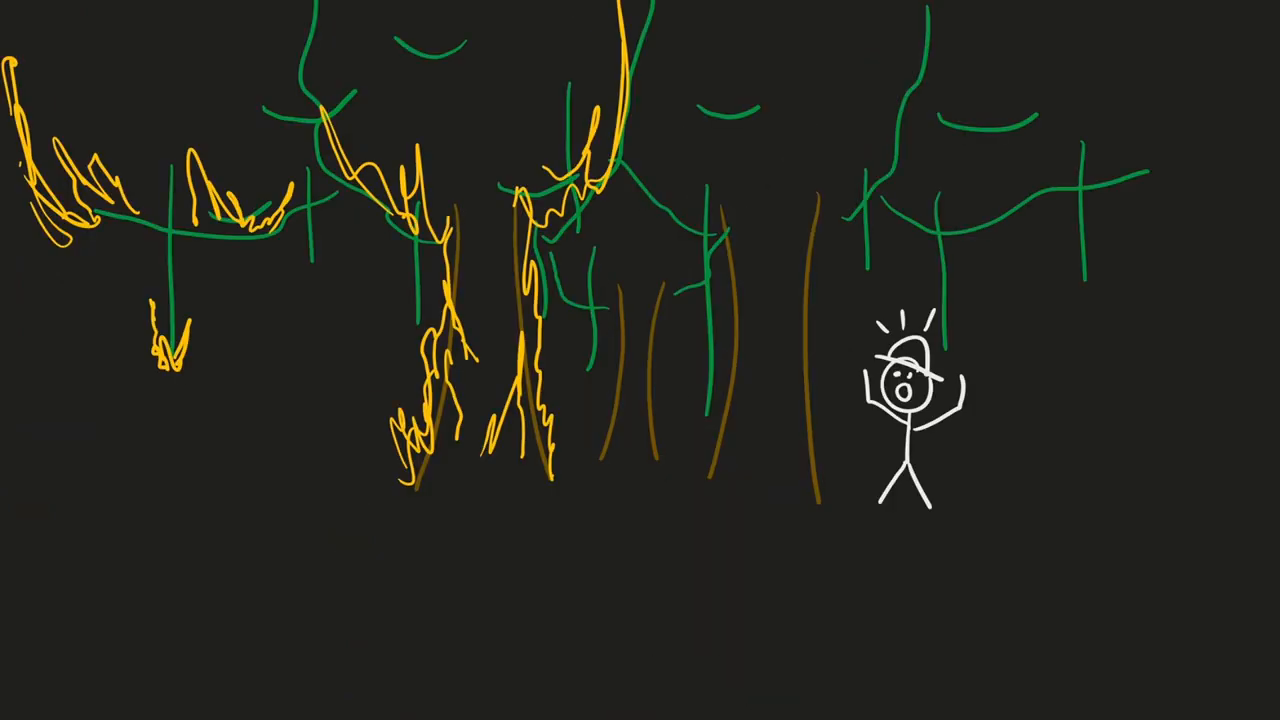
pyautogui.moveTo(240, 540); pyautogui.dragTo(520, 515)
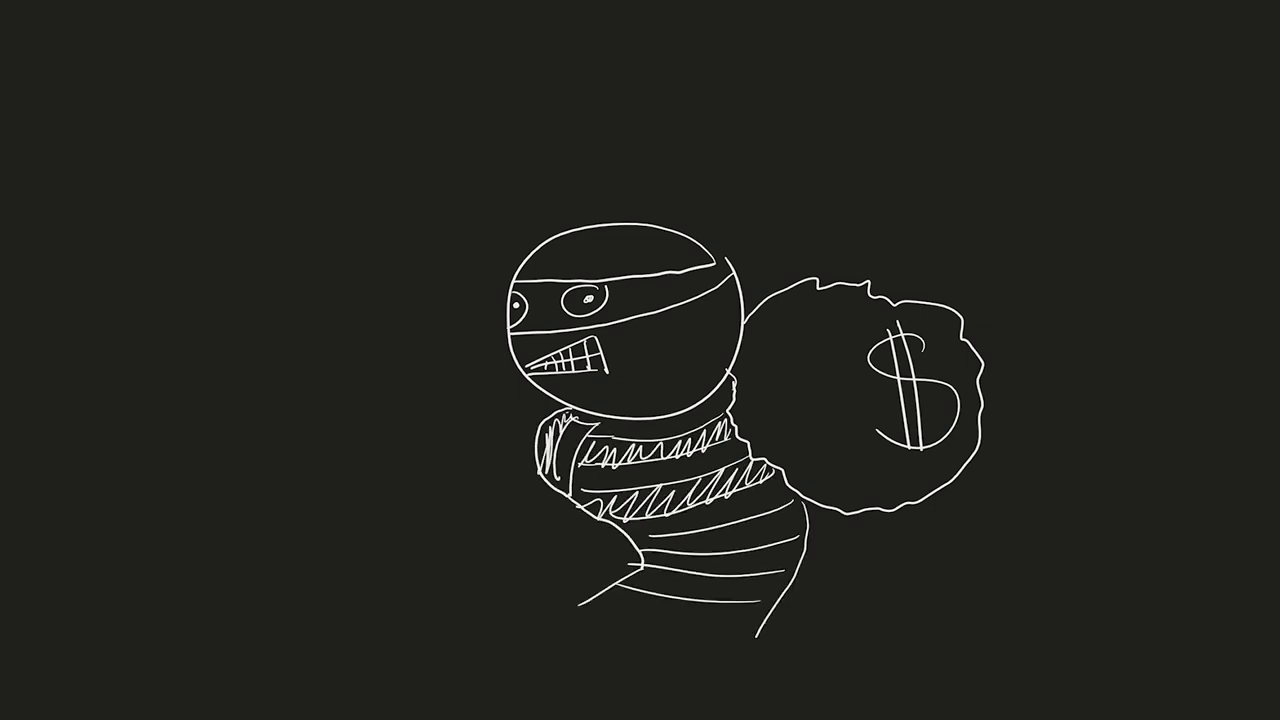
# - Switch over to the running Unity game window between sketches
pyautogui.click(598, 2)
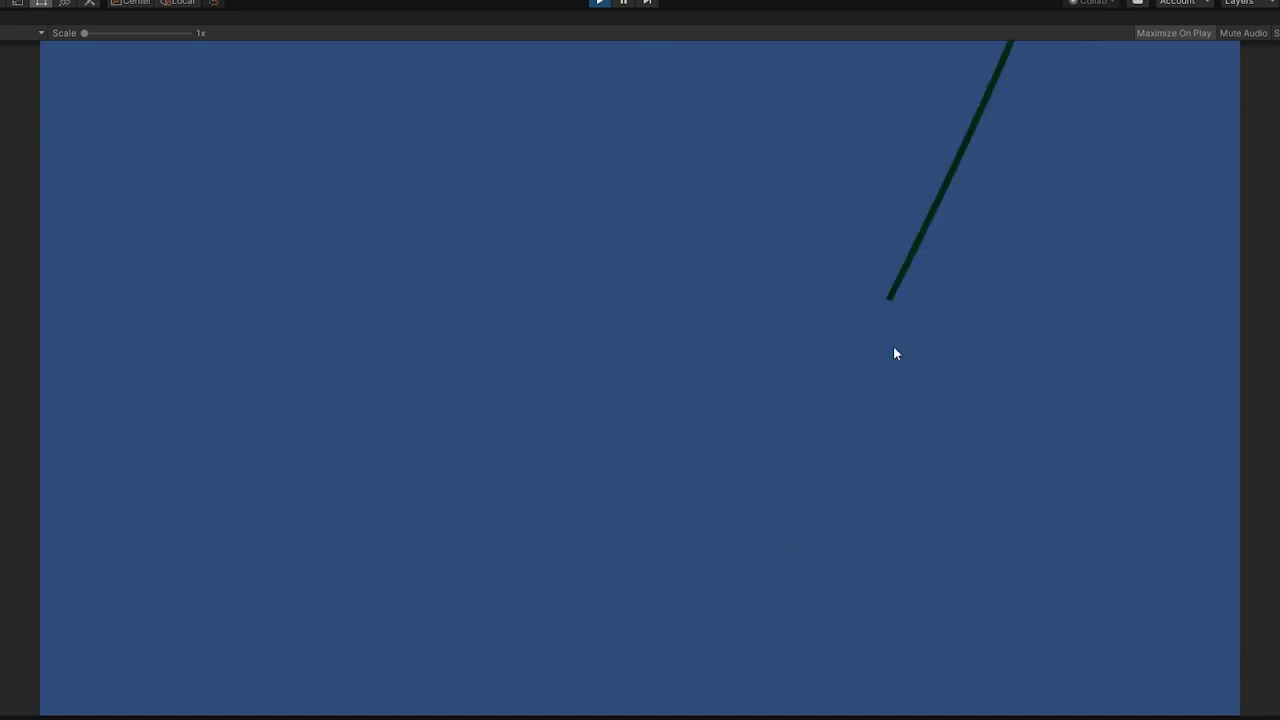
pyautogui.click(599, 2)
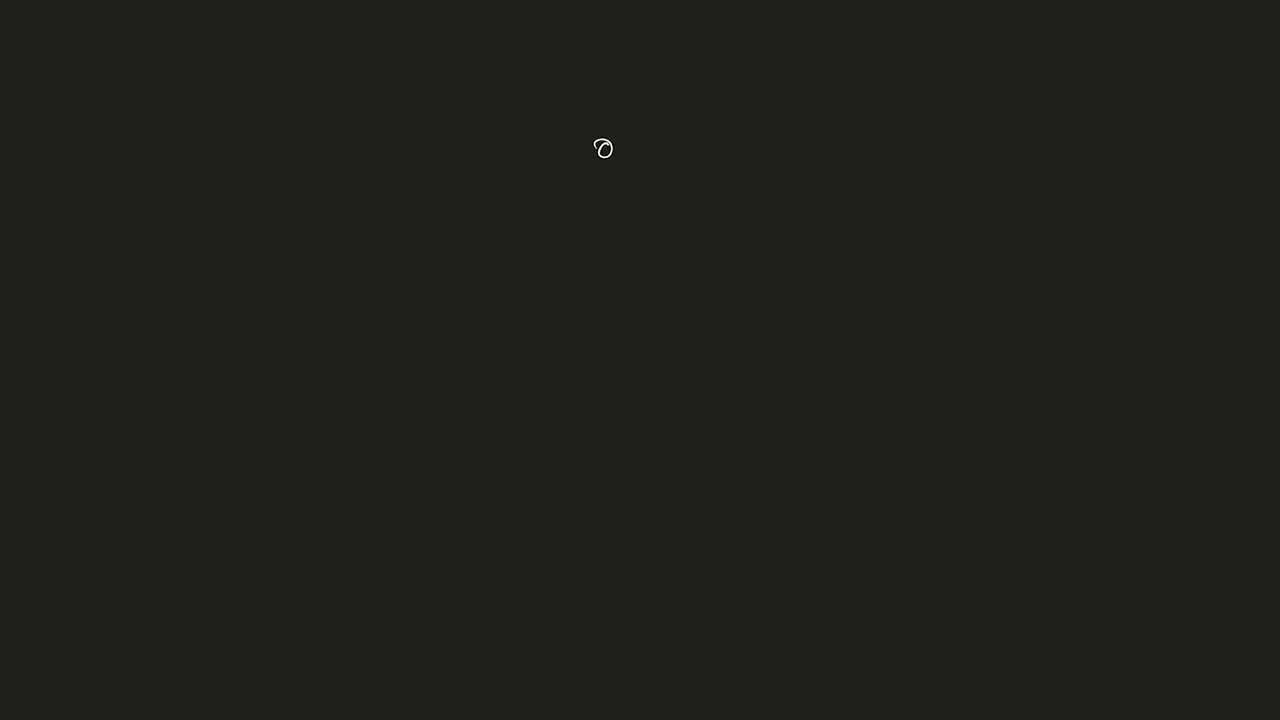
# - Draw the green rope hanging from the white anchor ring, then check the running game
pyautogui.moveTo(610, 170); pyautogui.dragTo(612, 330)
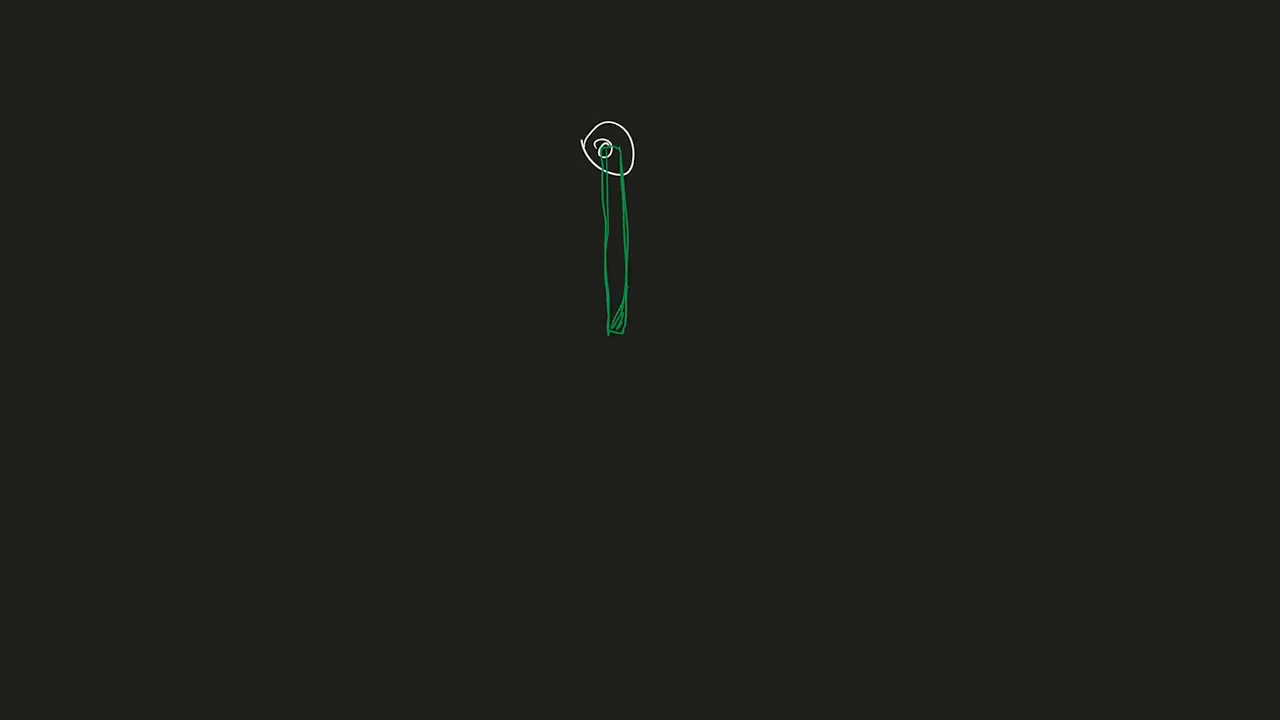
pyautogui.moveTo(612, 190); pyautogui.dragTo(612, 320)
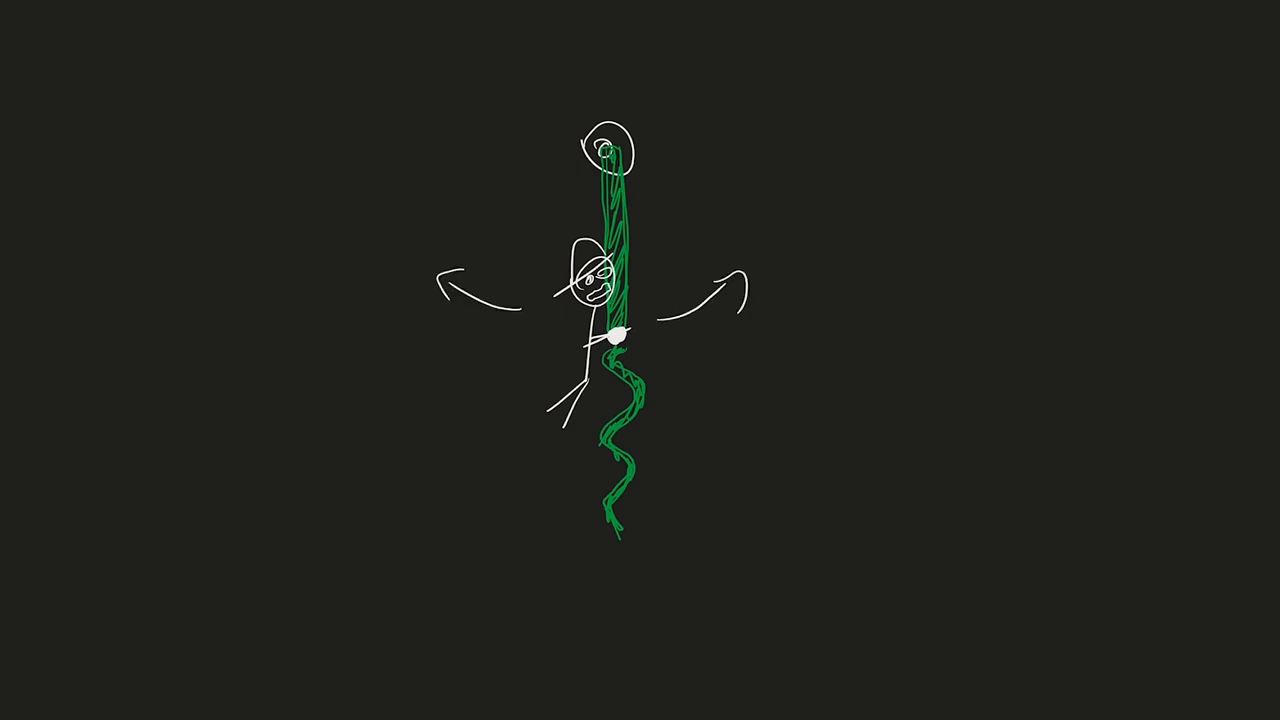
pyautogui.click(599, 2)
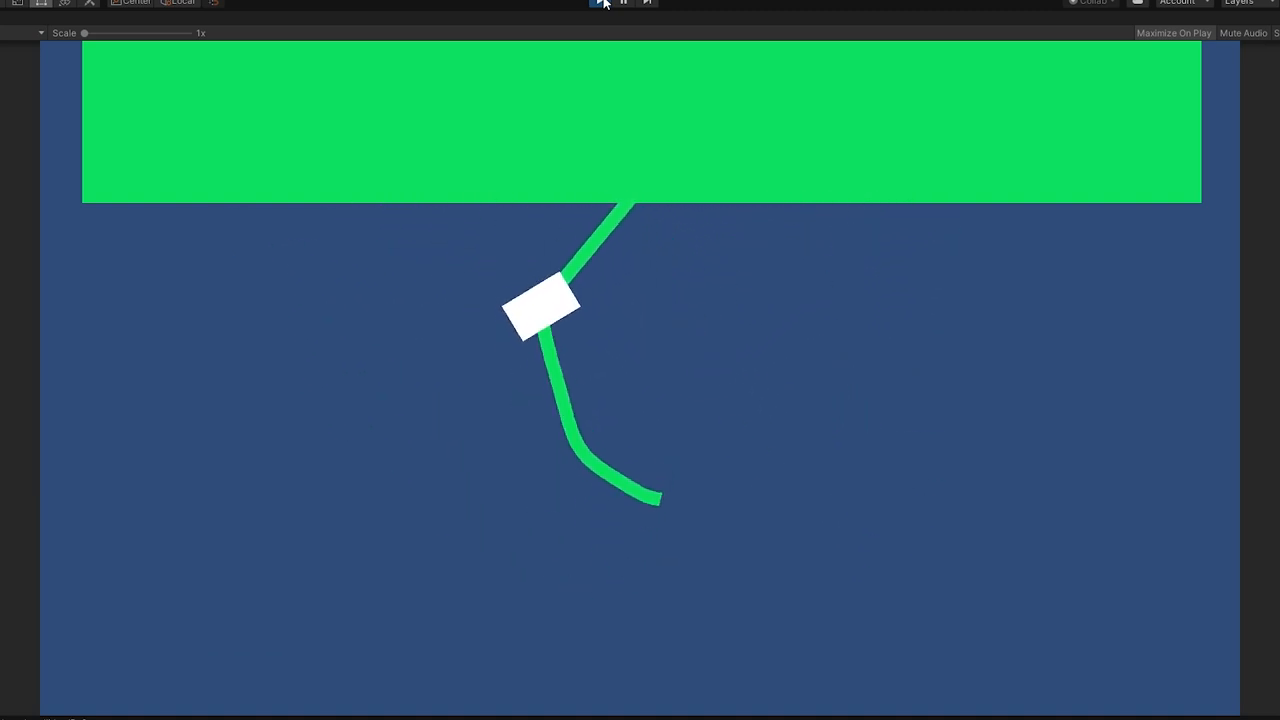
# - Run the game so the white player block swings on the bending green rope
pyautogui.click(600, 3)
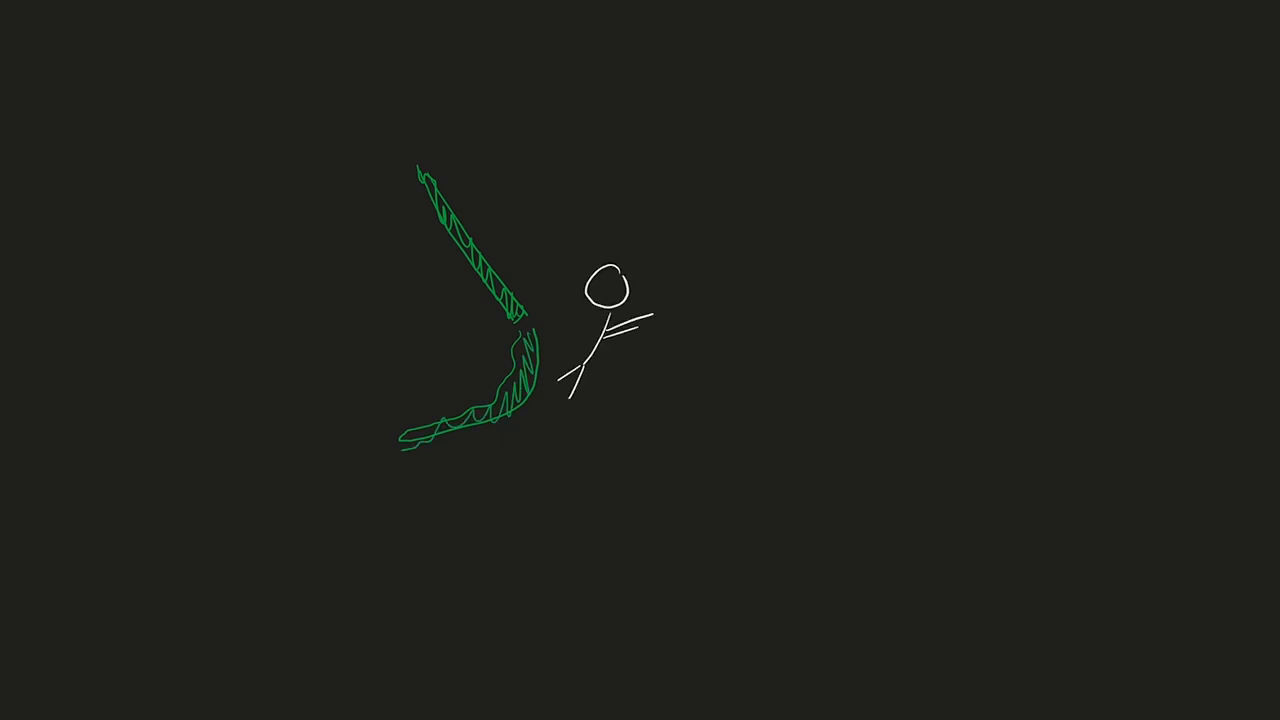
# - Draw a straight green rope and redraw the curved rope the figure grabs, then run the game
pyautogui.moveTo(735, 175); pyautogui.dragTo(760, 460)
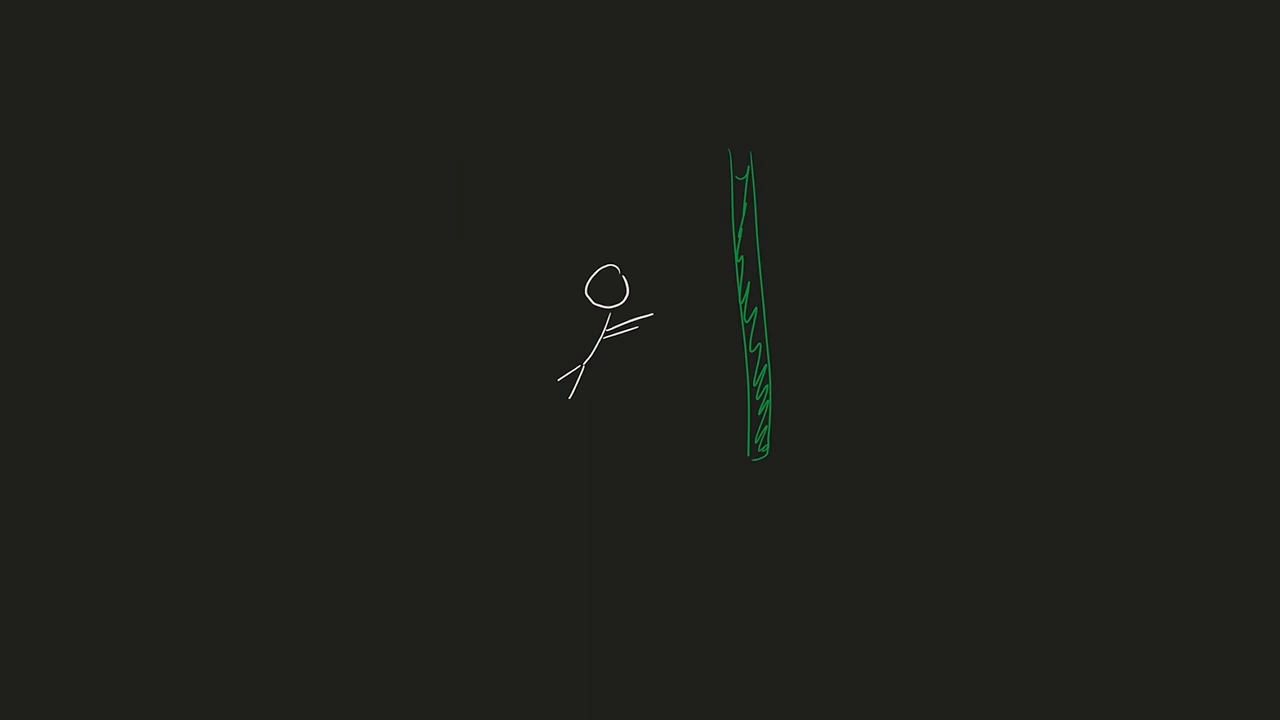
pyautogui.moveTo(405, 180); pyautogui.dragTo(370, 420)
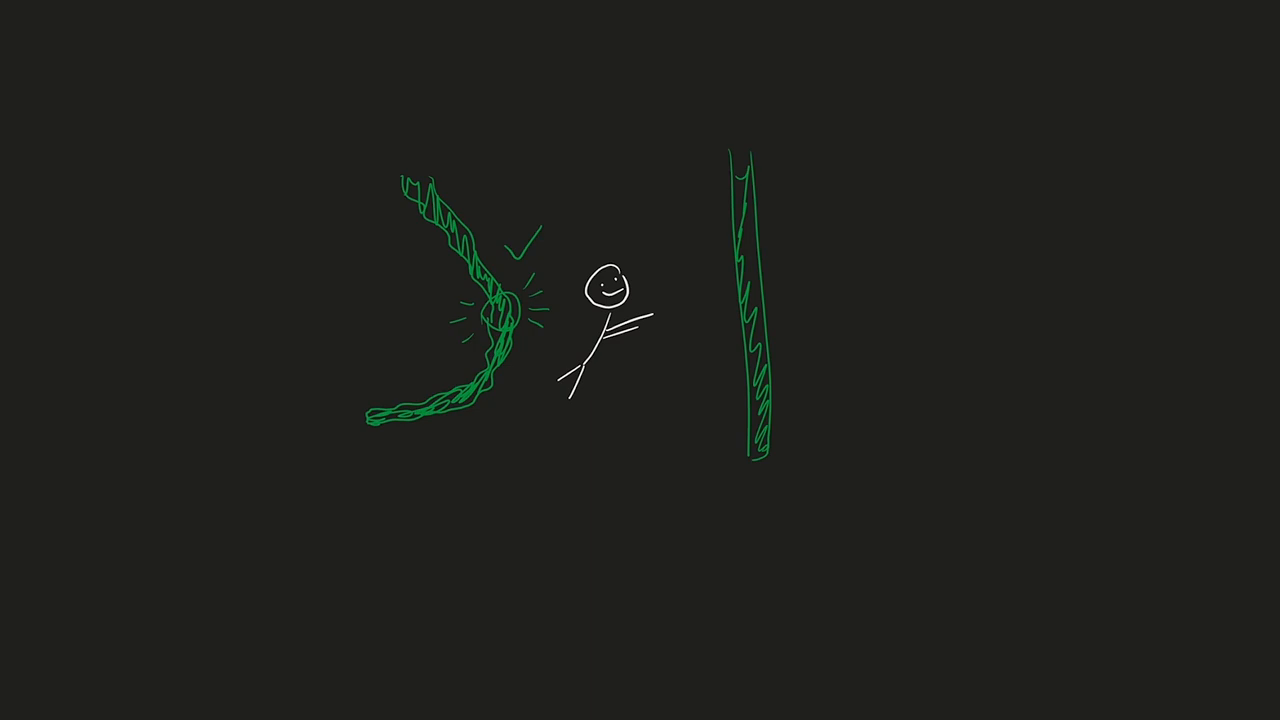
pyautogui.click(601, 3)
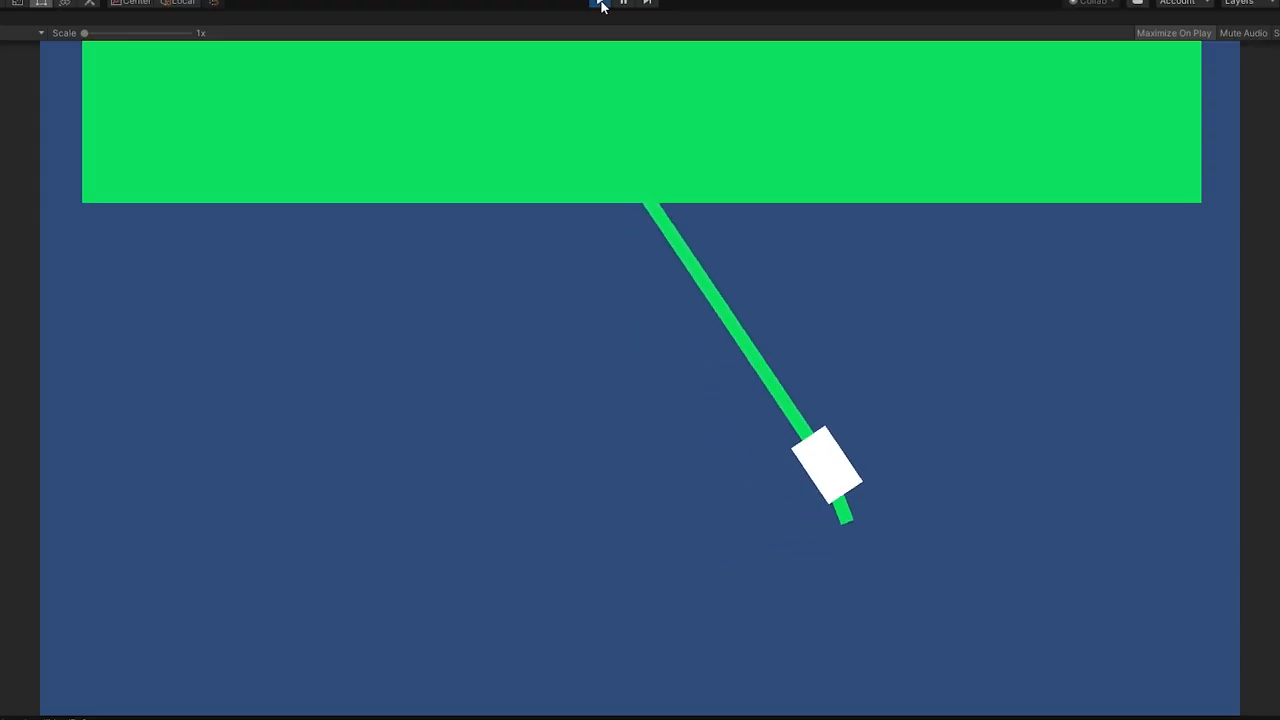